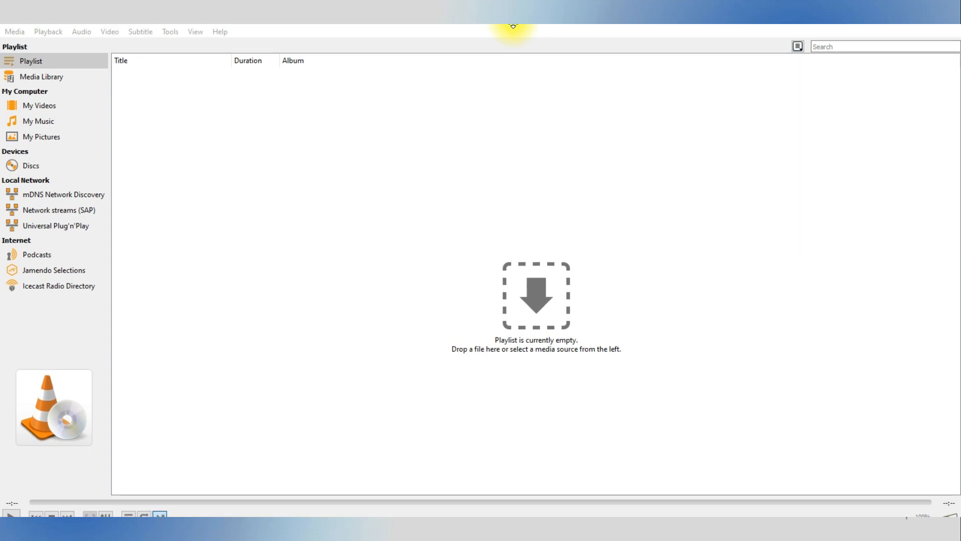
# Start Convert / Save from the Media menu to bring up the Open Media dialog.
pyautogui.click(11, 32)
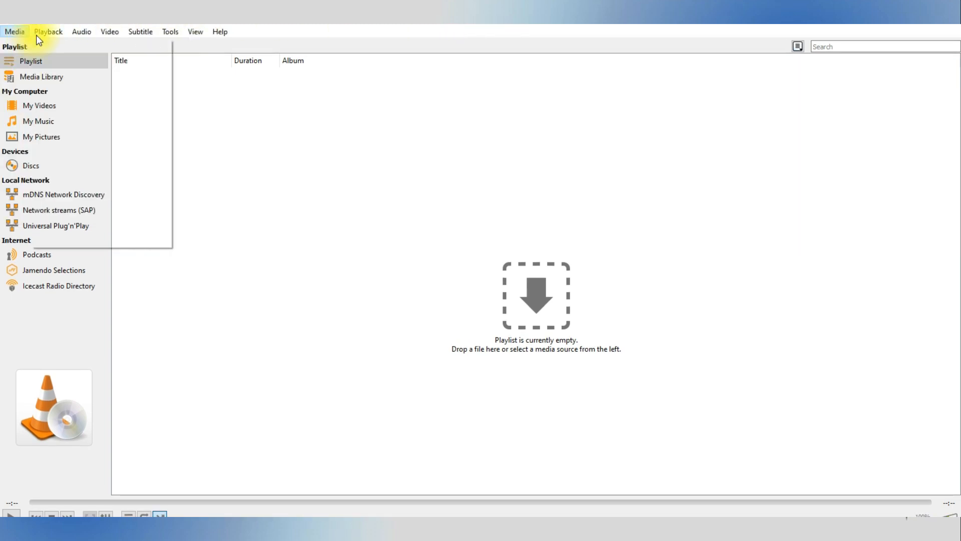
pyautogui.click(12, 31)
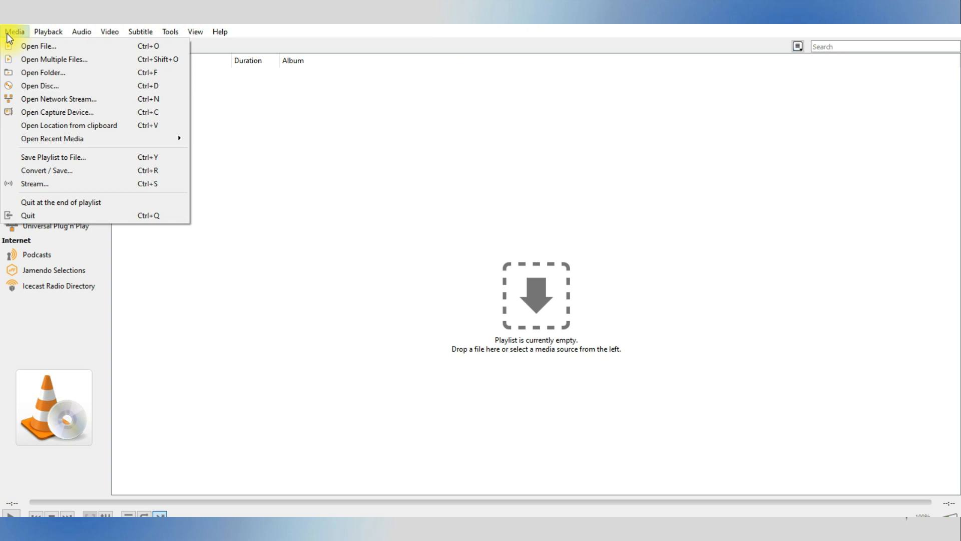
pyautogui.moveTo(20, 178)
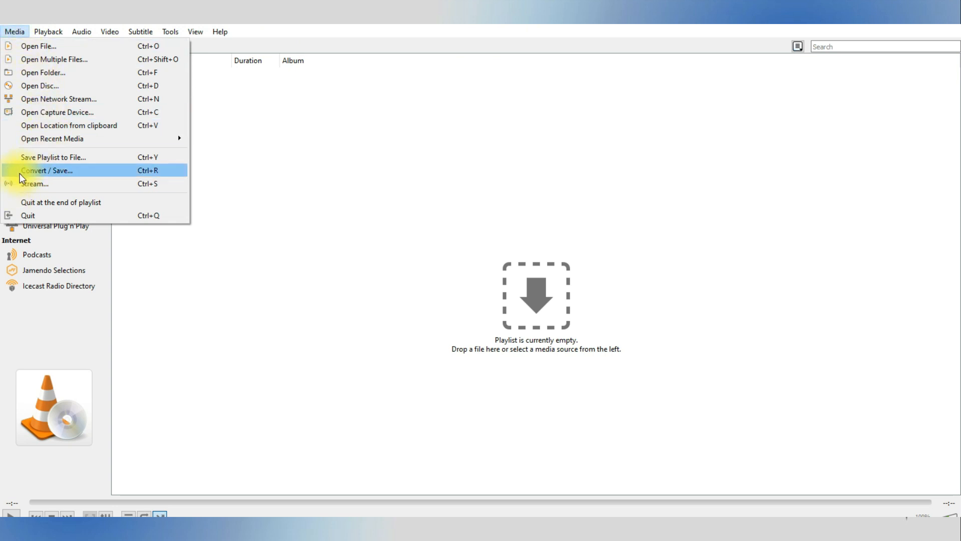
pyautogui.click(42, 170)
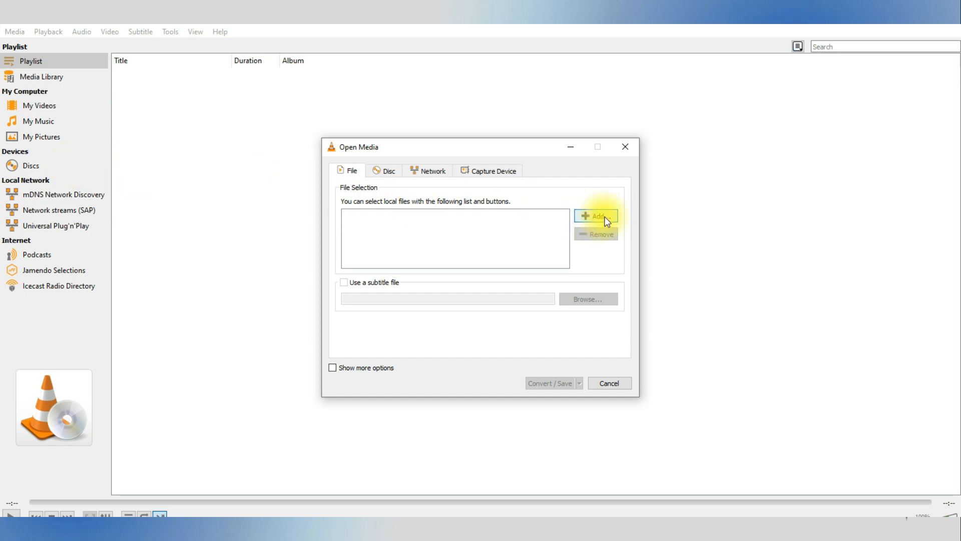
# Add FINAL.mp4 from the Desktop as the source and proceed to the Convert window.
pyautogui.click(596, 216)
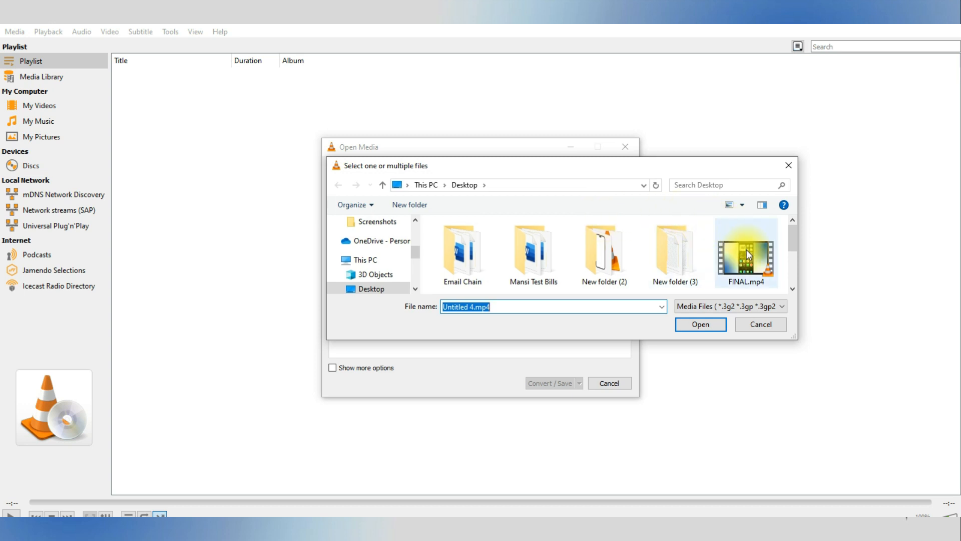
pyautogui.click(701, 324)
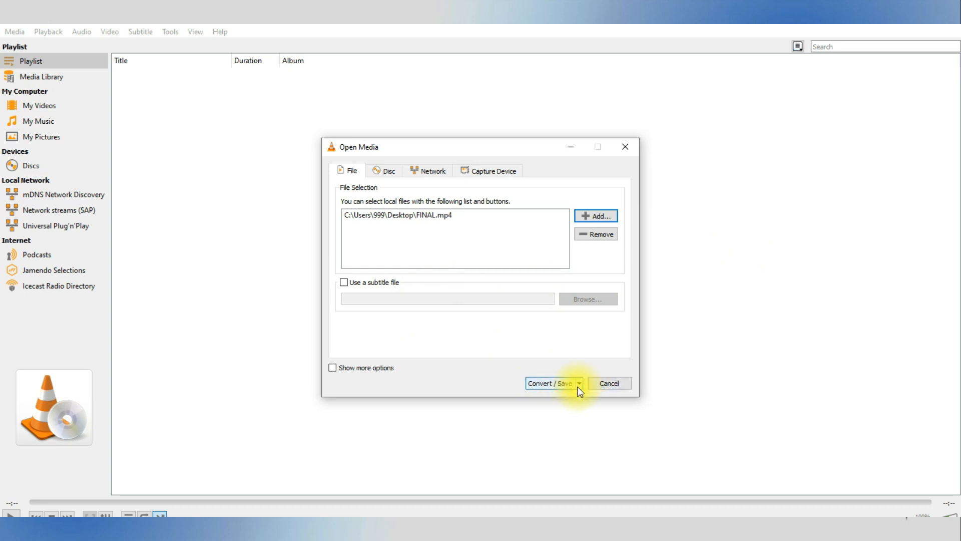
pyautogui.click(543, 383)
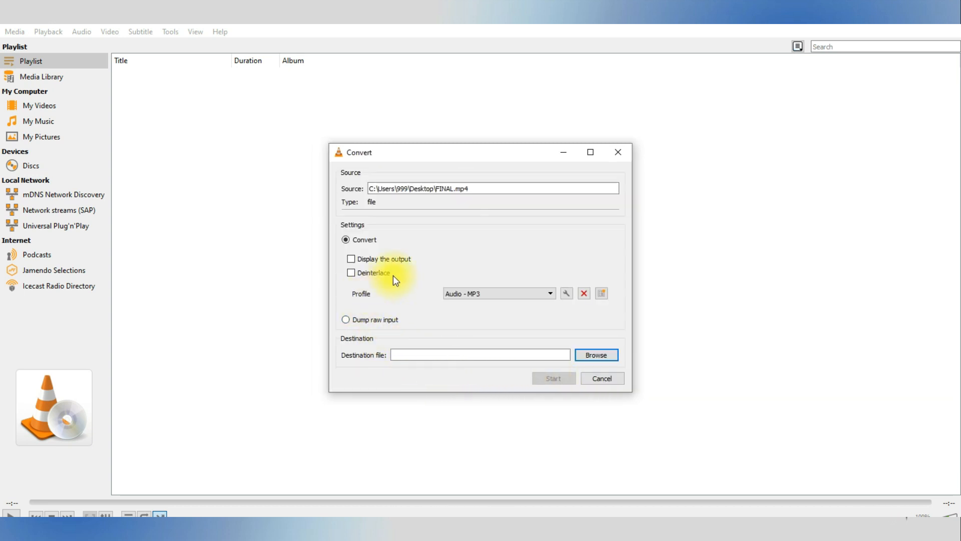
pyautogui.moveTo(569, 282)
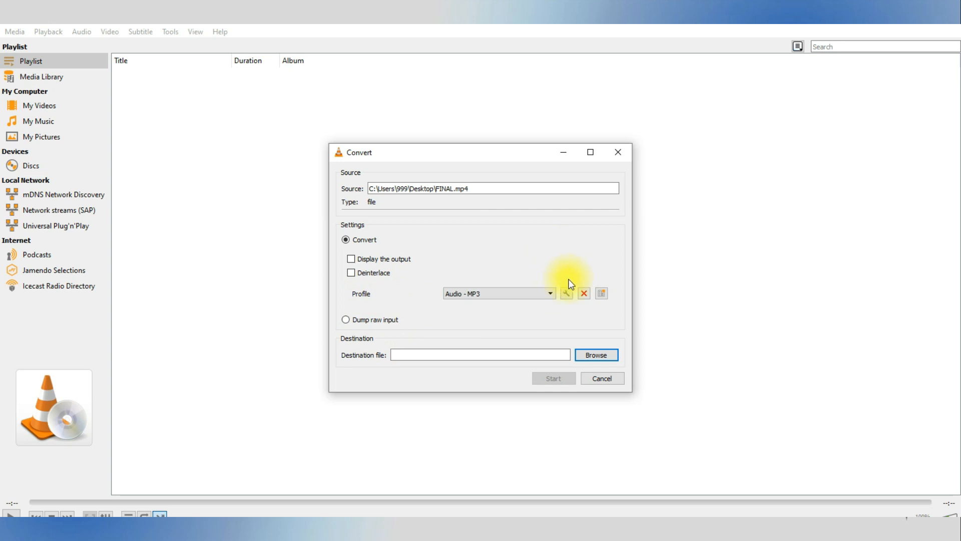
# Edit the Audio - MP3 profile and toggle its Audio codec checkbox several times.
pyautogui.click(569, 293)
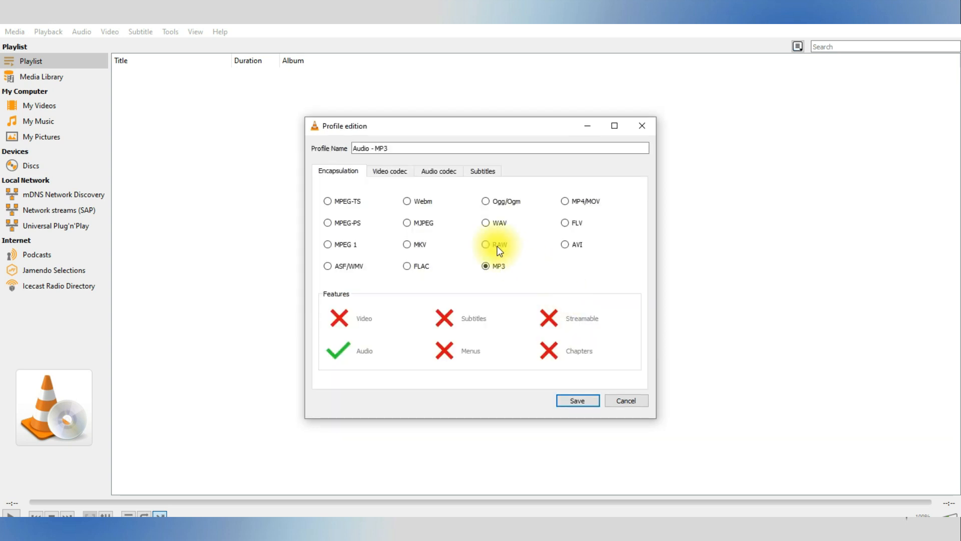
pyautogui.click(438, 170)
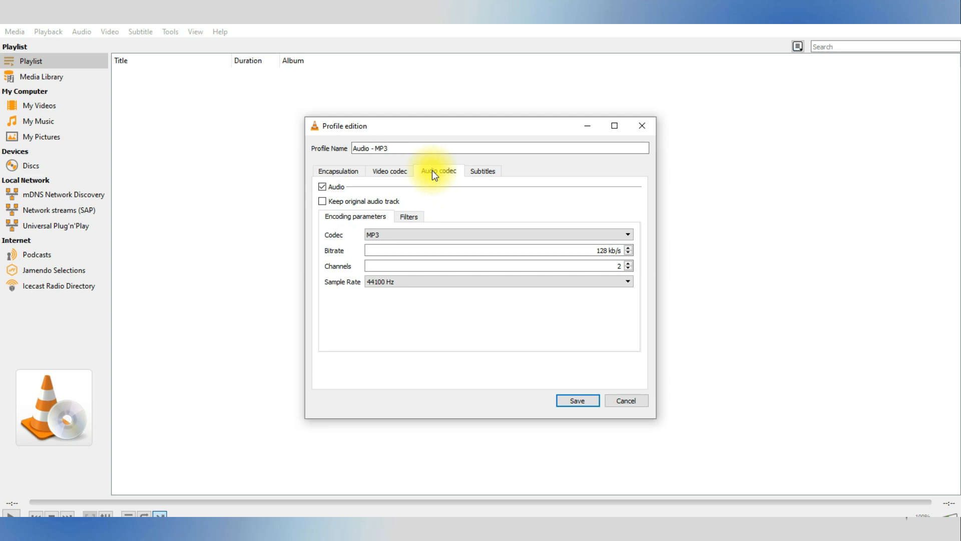
pyautogui.click(322, 186)
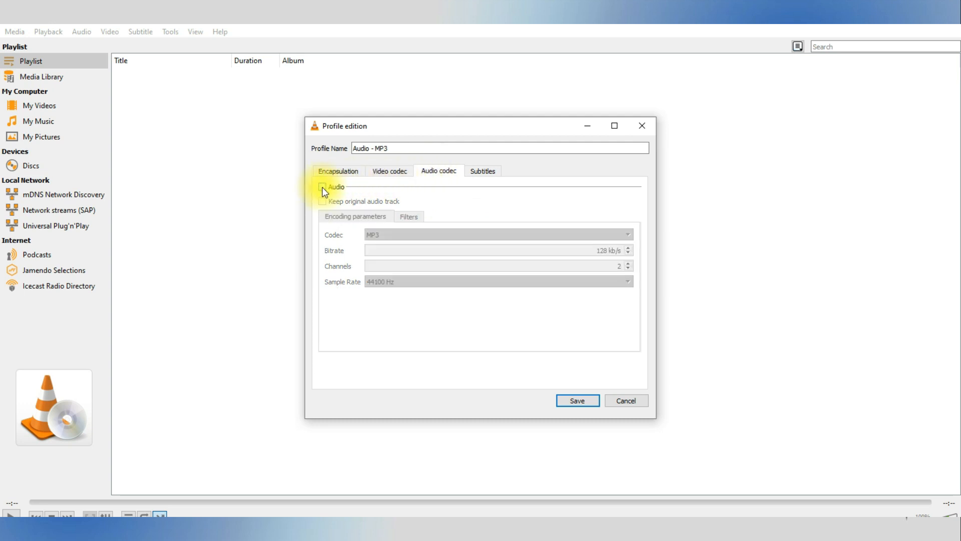
pyautogui.click(322, 186)
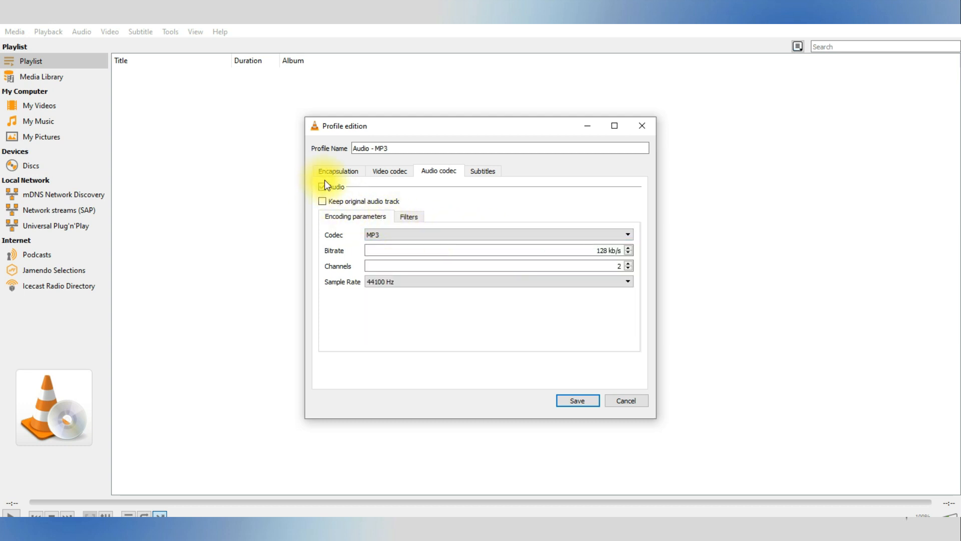
pyautogui.click(323, 186)
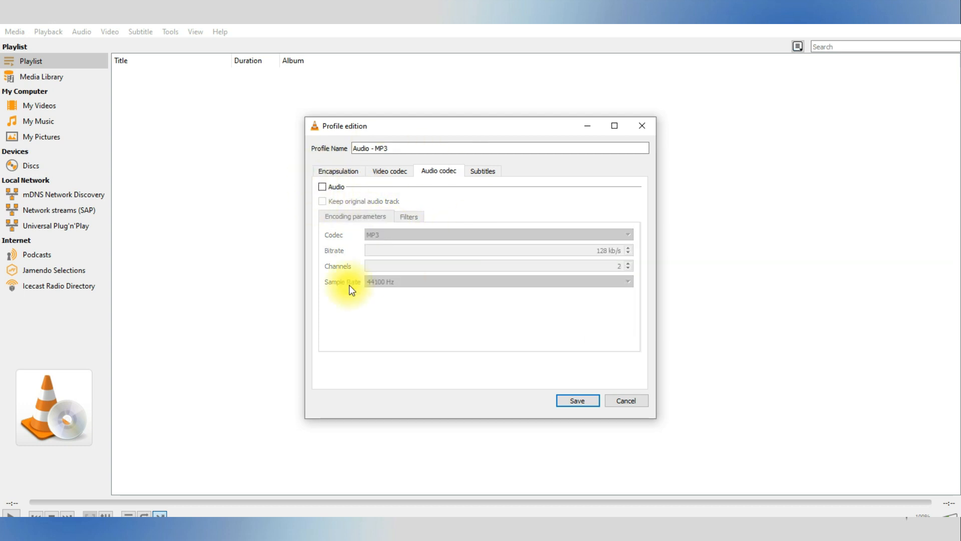
pyautogui.click(322, 186)
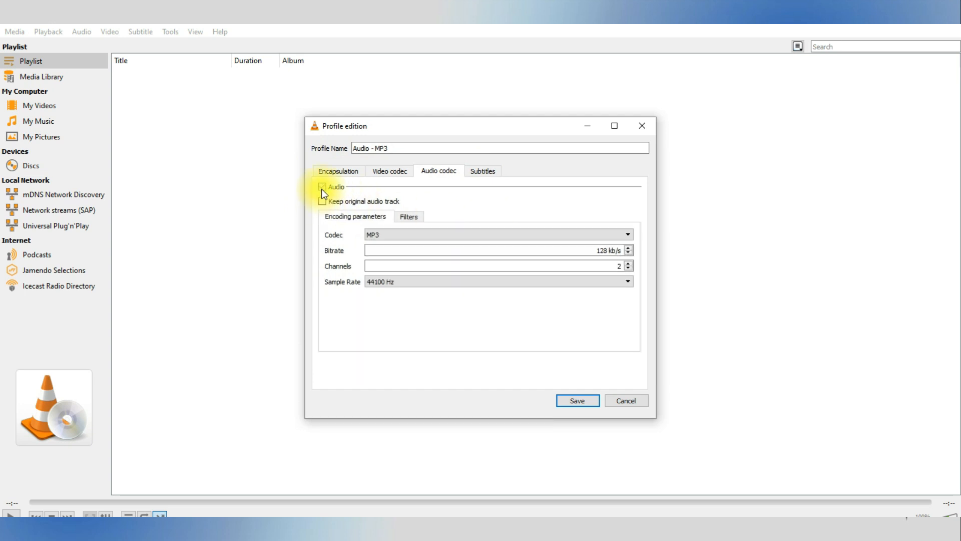
pyautogui.click(322, 186)
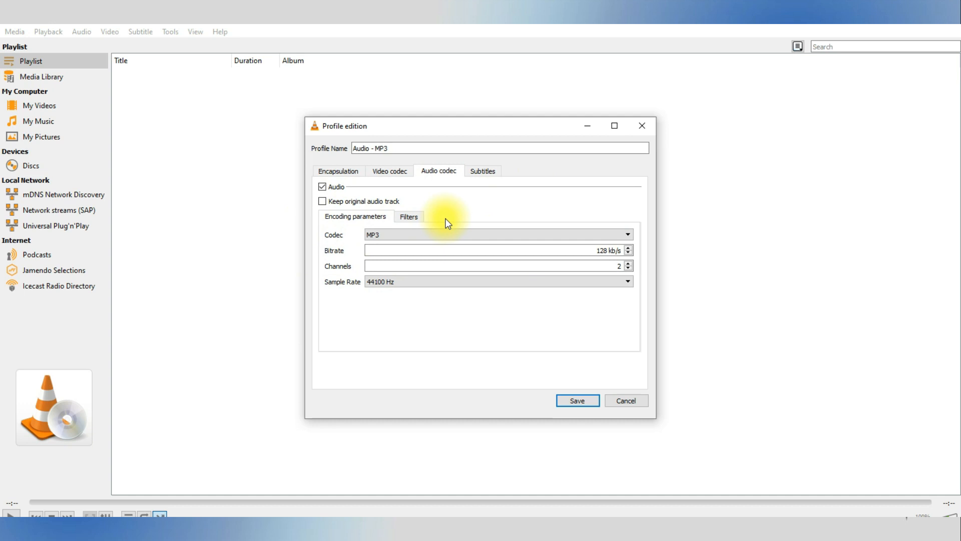
pyautogui.moveTo(538, 210)
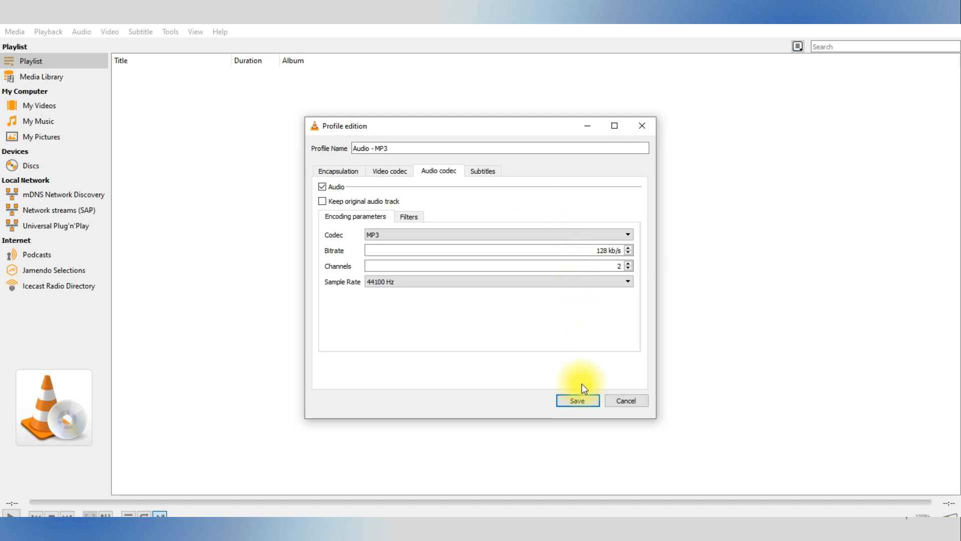
# Save the edited profile, then close VLC to return to the desktop.
pyautogui.click(577, 400)
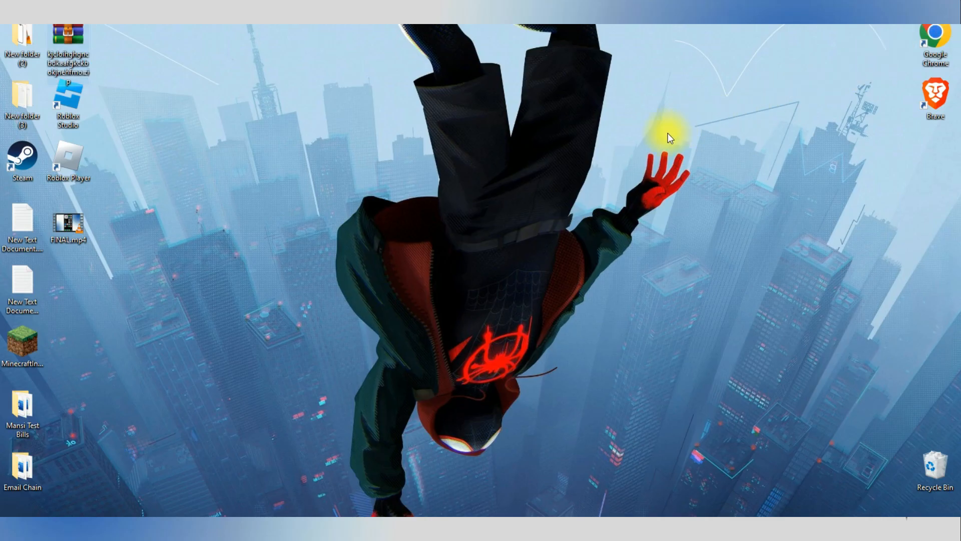
pyautogui.moveTo(622, 166)
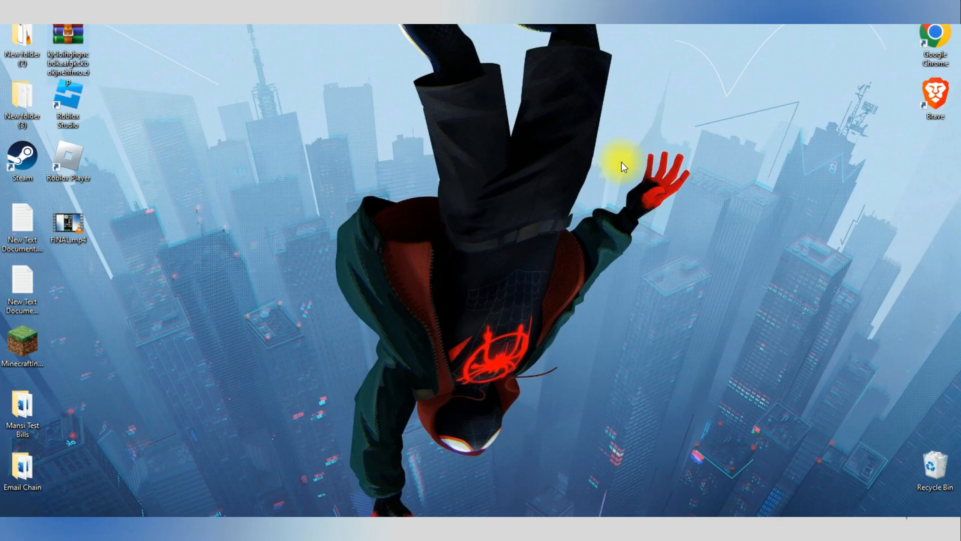